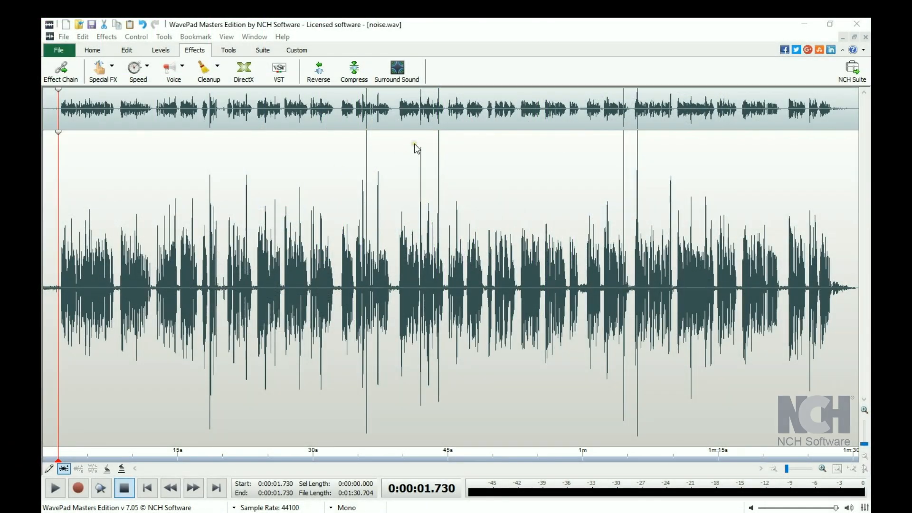
{"action": "mouse_move", "coordinate": [261, 154]}
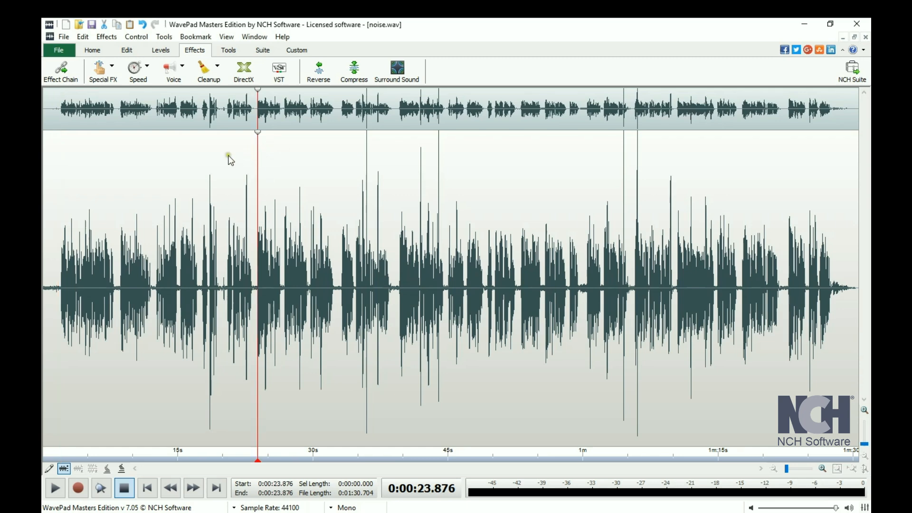
{"action": "mouse_move", "coordinate": [208, 73]}
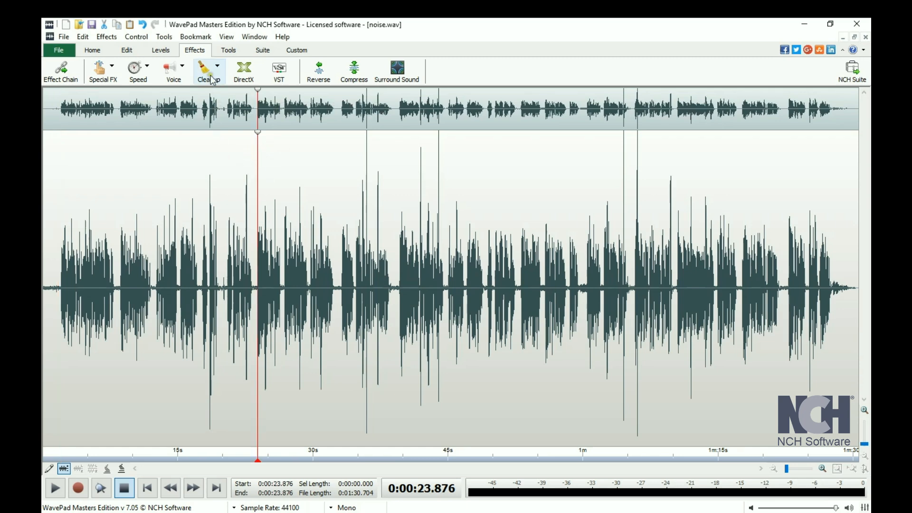
Apply auto spectral subtraction to noise.wav using the voice preset at 20% silence proportion
{"action": "left_click", "coordinate": [207, 72]}
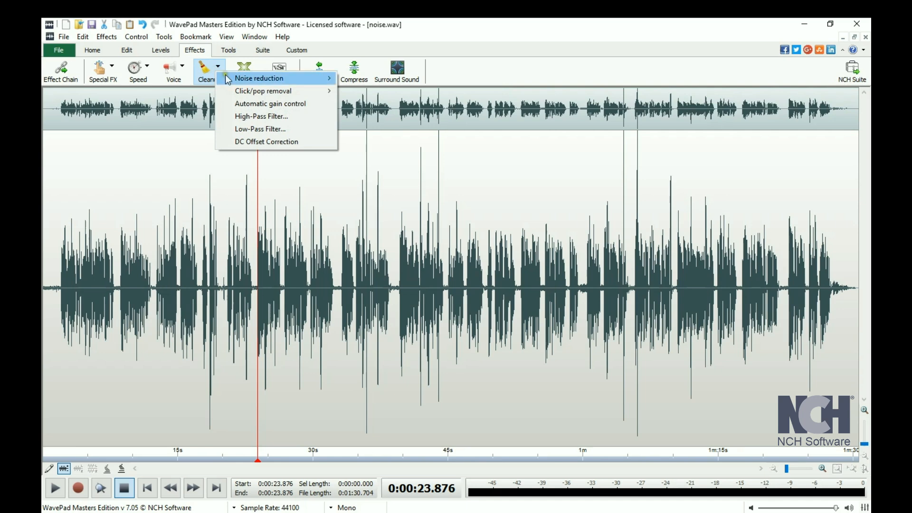
{"action": "mouse_move", "coordinate": [260, 78]}
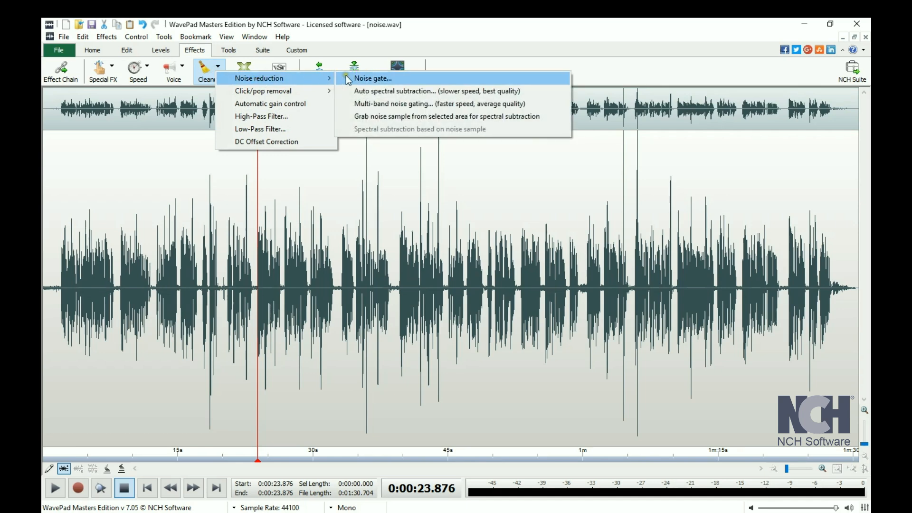
{"action": "mouse_move", "coordinate": [407, 90]}
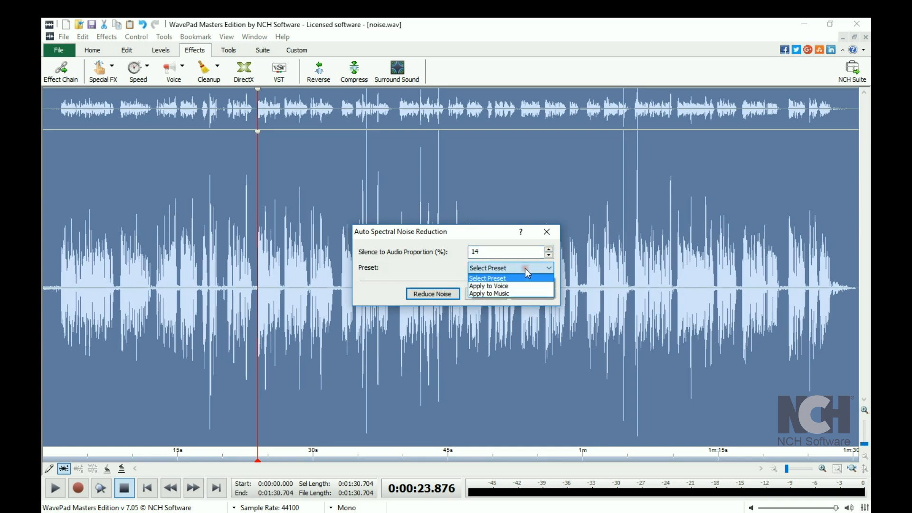
{"action": "left_click", "coordinate": [488, 286]}
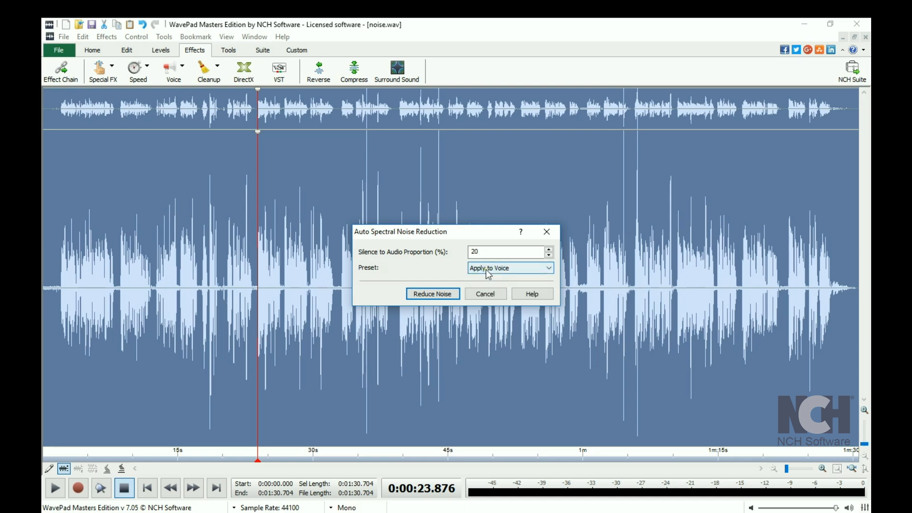
{"action": "left_click", "coordinate": [432, 294]}
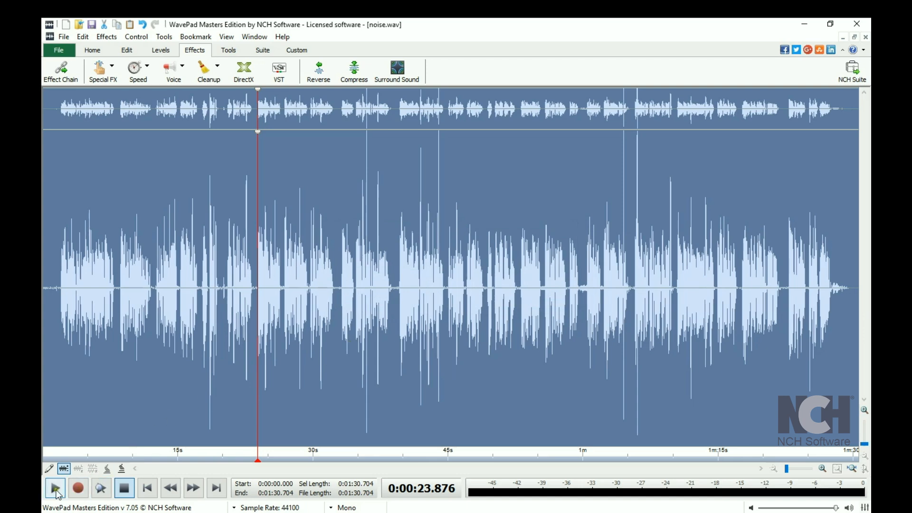
Preview the cleaned audio, stopping near 26.7 seconds, and reopen the cleanup effects list
{"action": "left_click", "coordinate": [54, 487]}
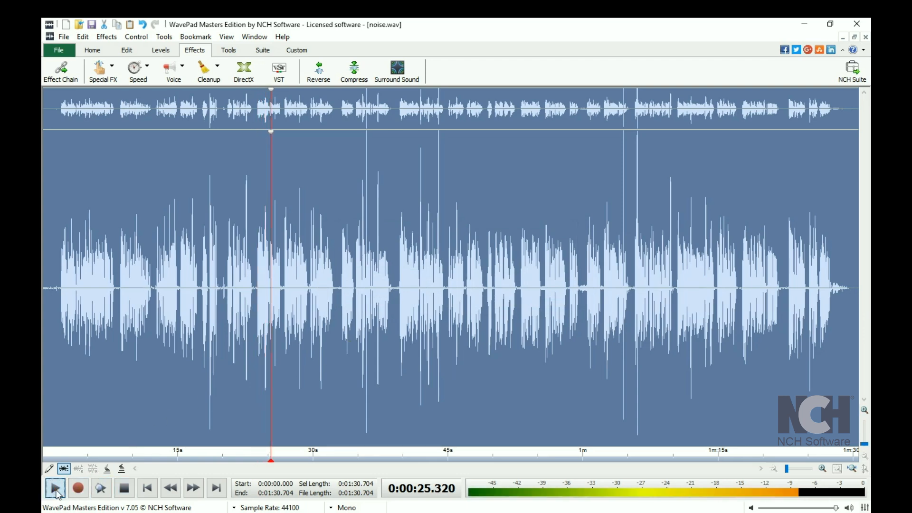
{"action": "left_click", "coordinate": [123, 487]}
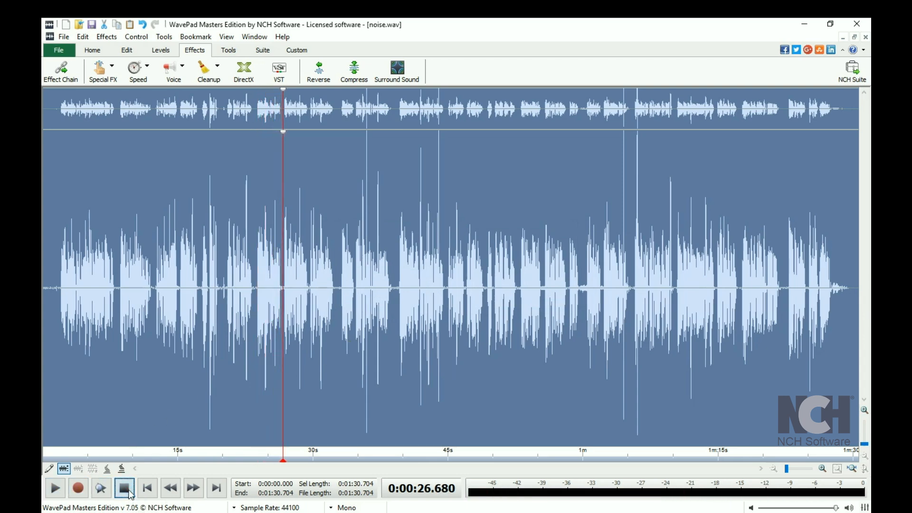
{"action": "mouse_move", "coordinate": [262, 117]}
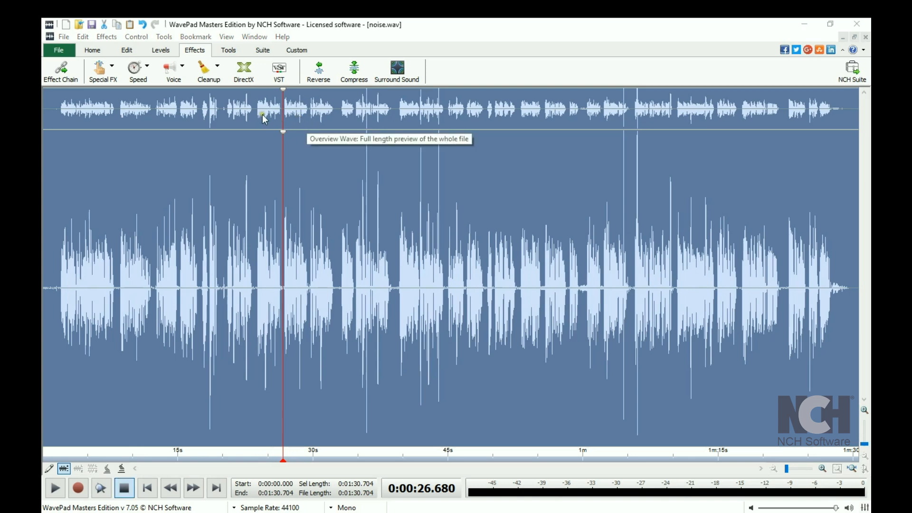
{"action": "left_click", "coordinate": [208, 72]}
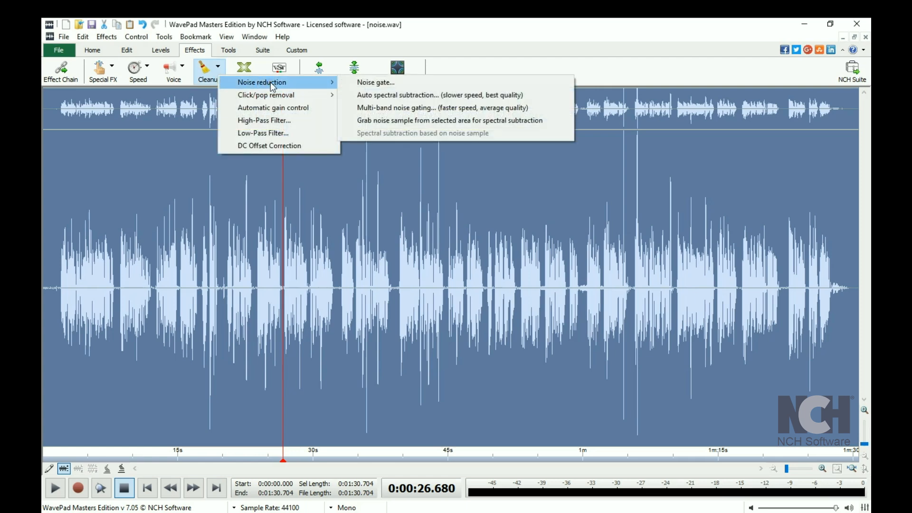
{"action": "mouse_move", "coordinate": [399, 108]}
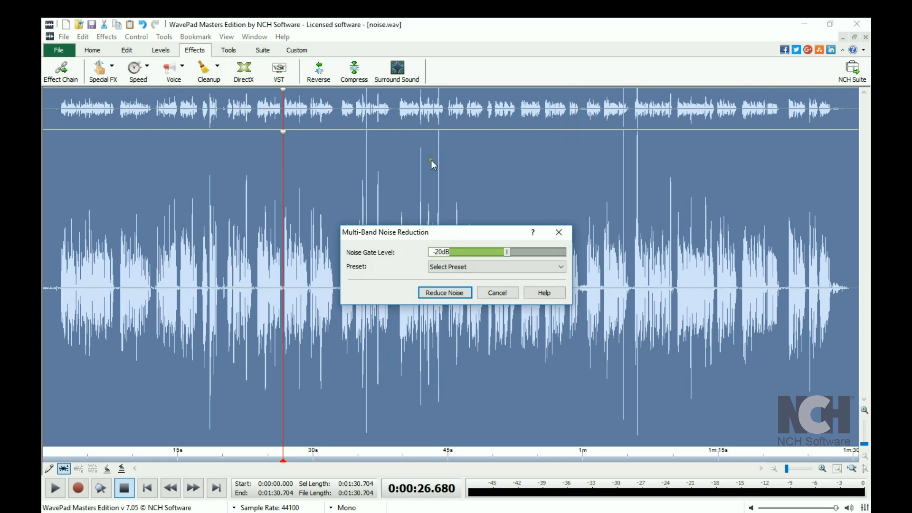
Apply multi-band noise gating with the Remove Hum and Hiss preset at about -20 dB
{"action": "left_click_drag", "start_coordinate": [507, 251], "coordinate": [504, 251]}
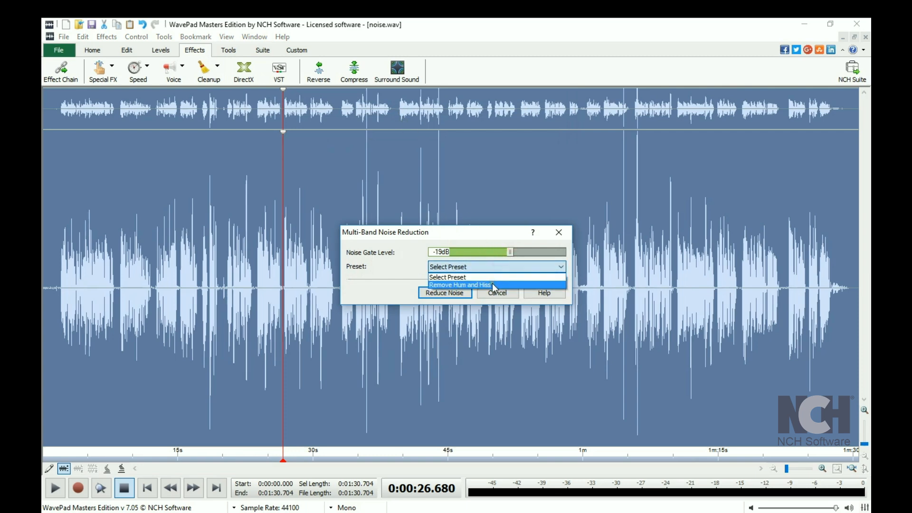
{"action": "left_click", "coordinate": [459, 284]}
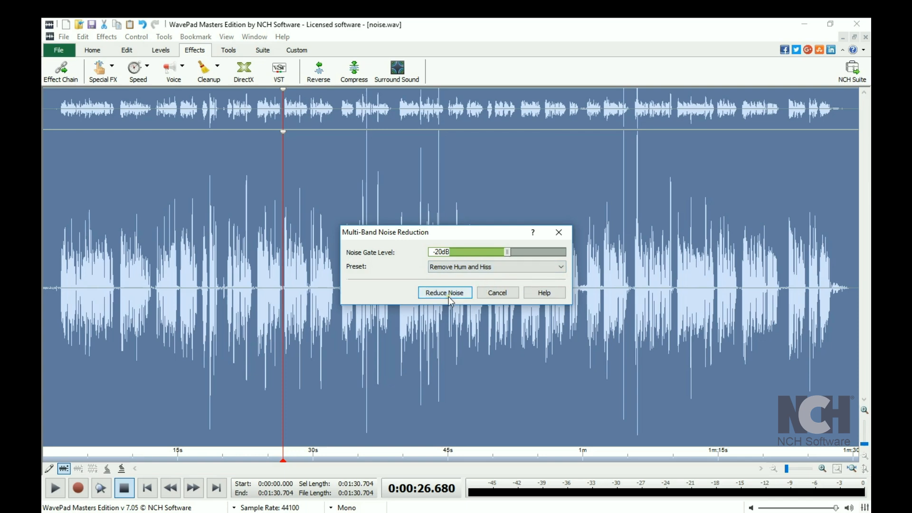
{"action": "left_click", "coordinate": [443, 293]}
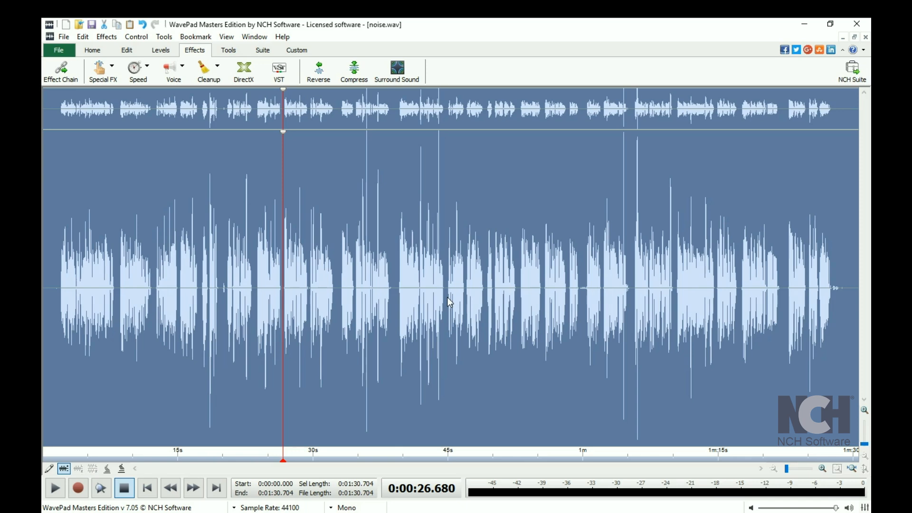
Open the Cleanup effects list to review click/pop removal and high-pass filter options
{"action": "left_click", "coordinate": [220, 72]}
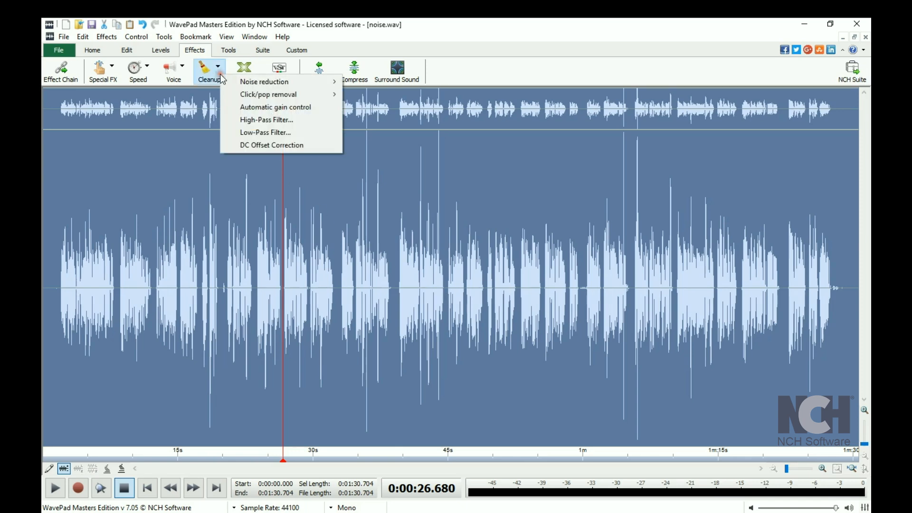
{"action": "mouse_move", "coordinate": [268, 94]}
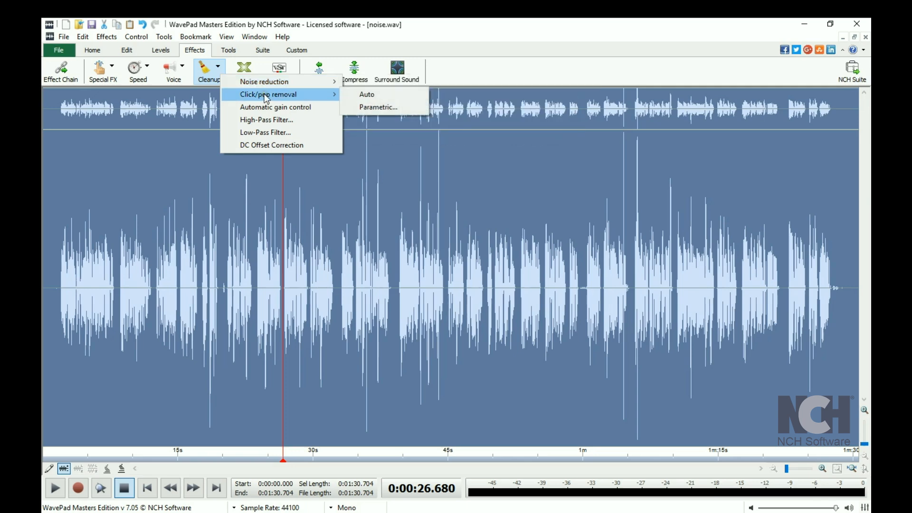
{"action": "mouse_move", "coordinate": [269, 122]}
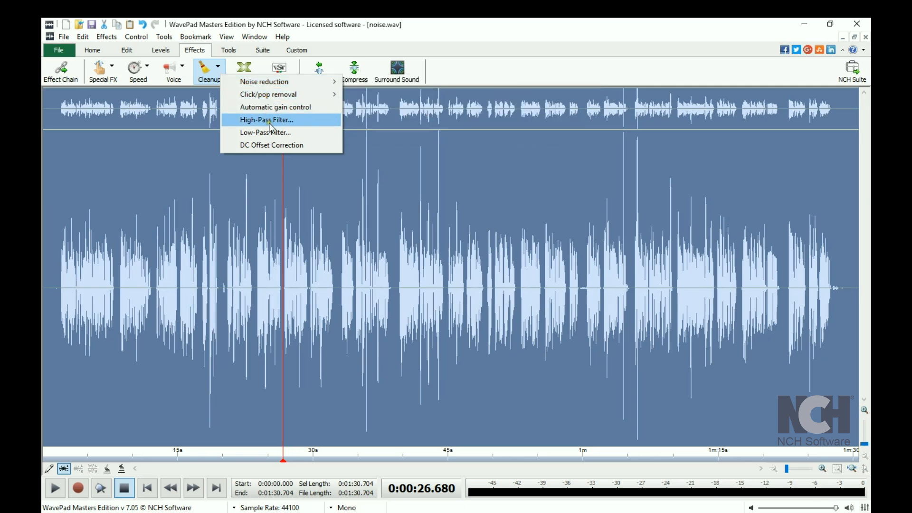